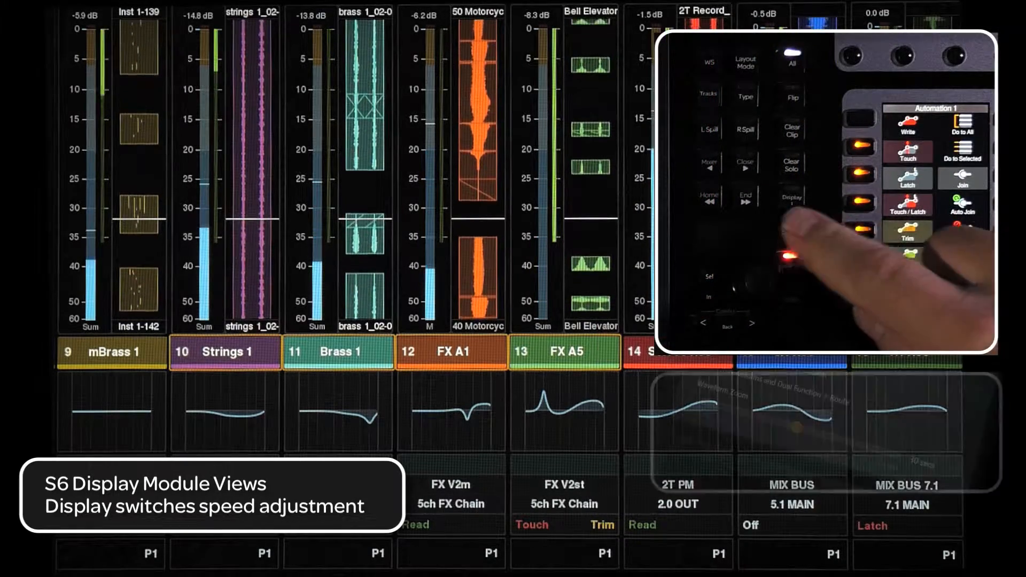
Step the waveform zoom to a 10-second span via the master module Display switch
left_click(791, 199)
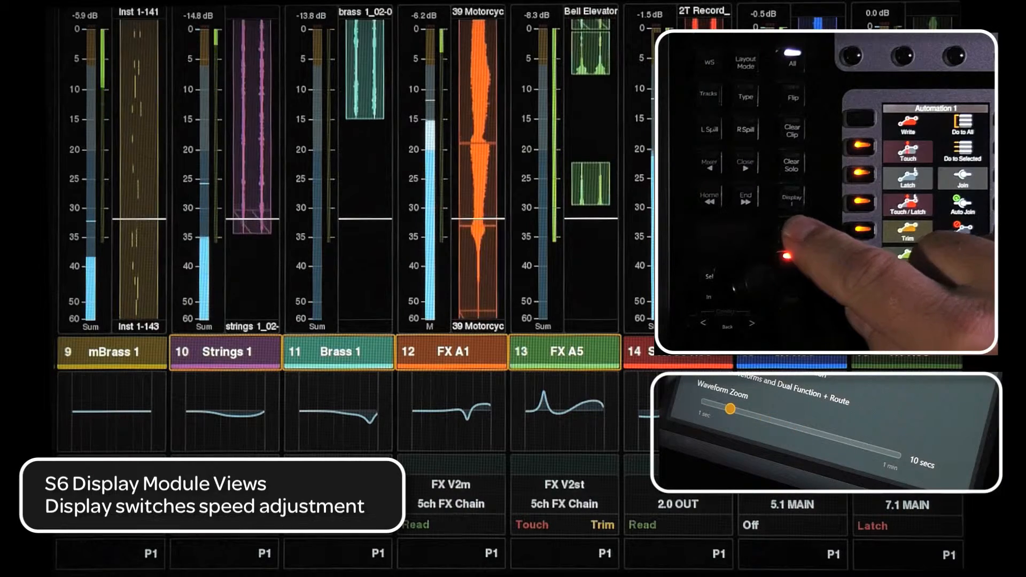